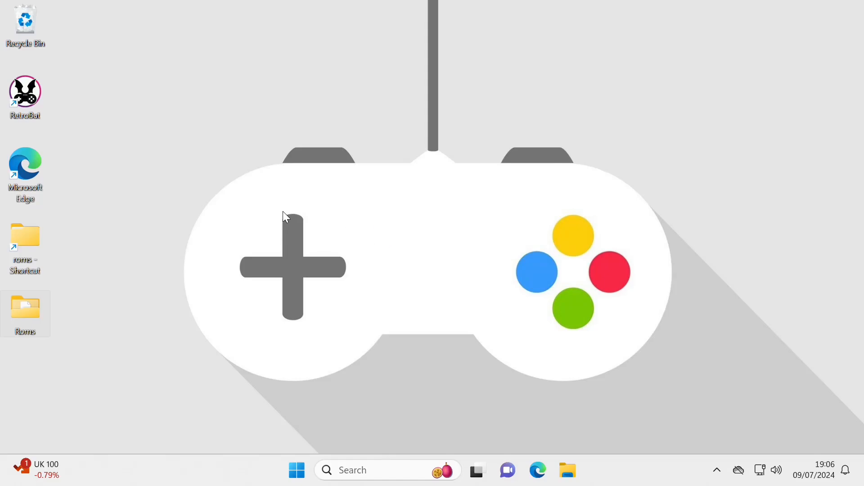
{"action": "mouse_move", "coordinate": [321, 264]}
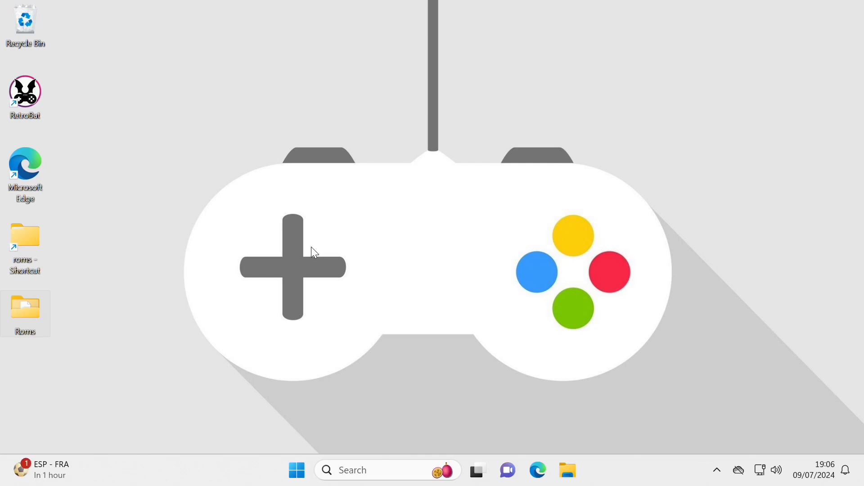
{"action": "mouse_move", "coordinate": [426, 270]}
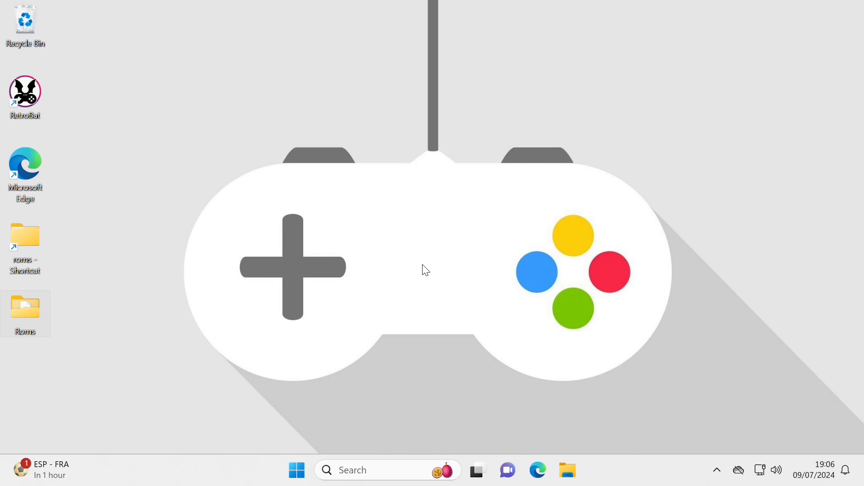
{"action": "mouse_move", "coordinate": [227, 306]}
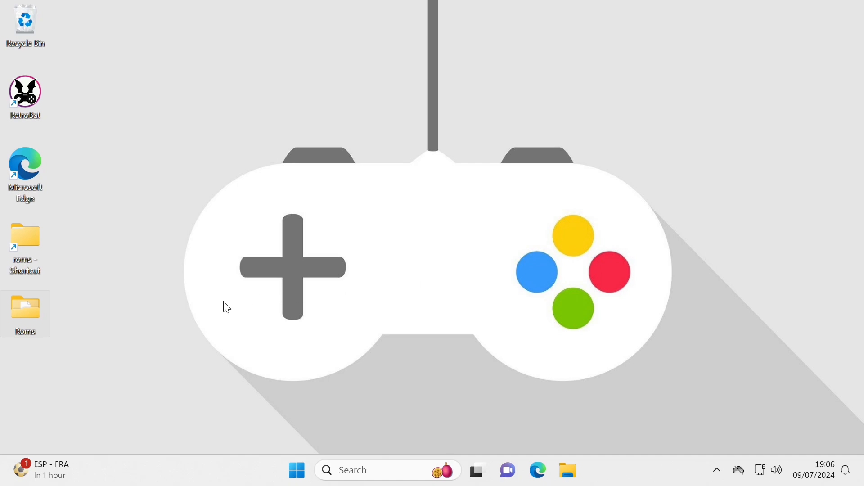
{"action": "mouse_move", "coordinate": [190, 330]}
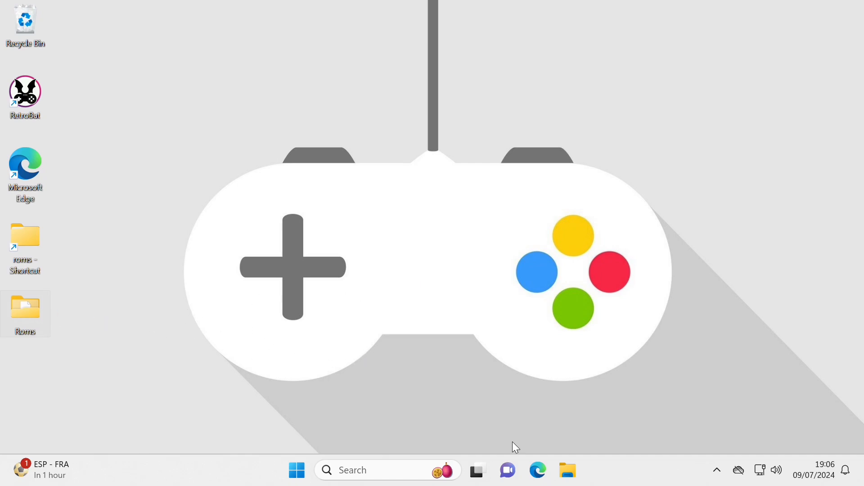
{"action": "mouse_move", "coordinate": [167, 348]}
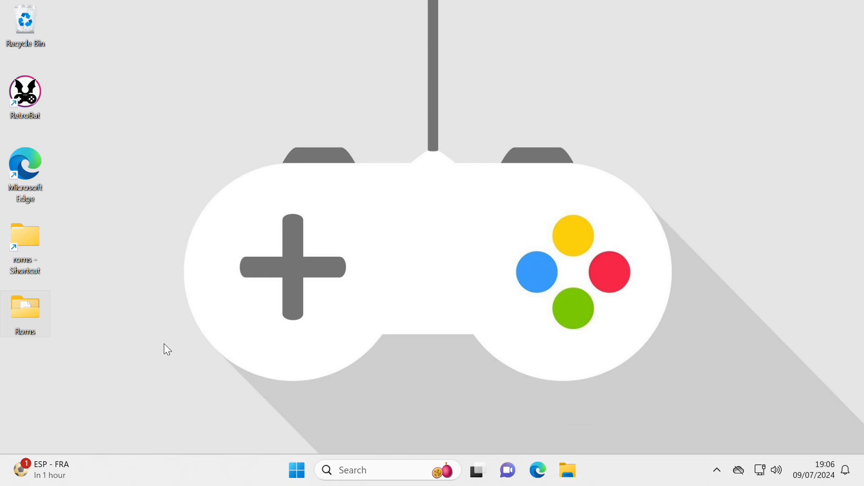
- Open the local Roms folder from the desktop and select South Park (USA).chd
{"action": "double_click", "coordinate": [25, 307]}
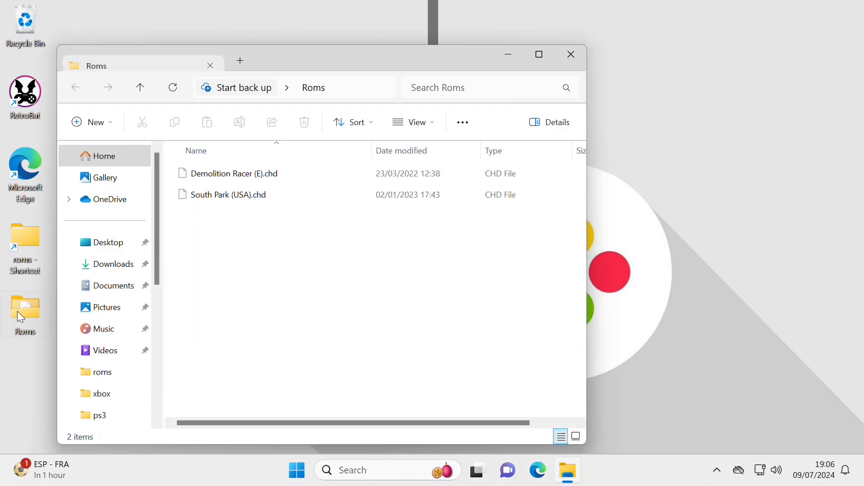
{"action": "left_click", "coordinate": [227, 194]}
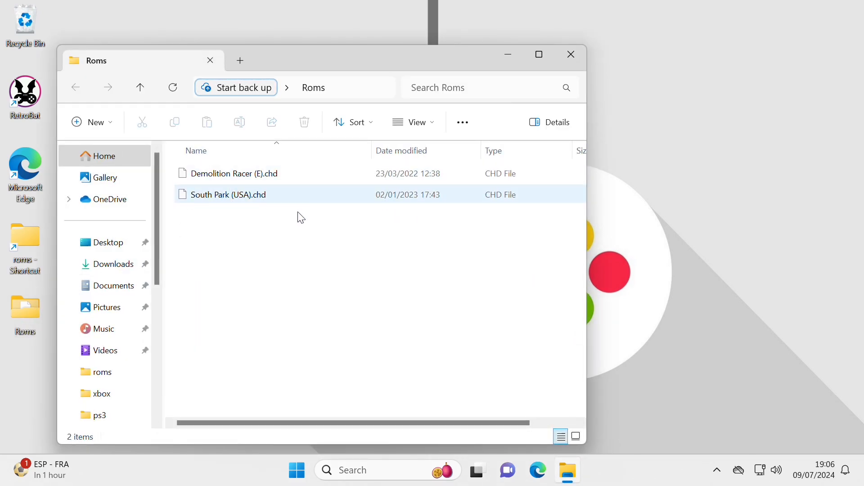
{"action": "mouse_move", "coordinate": [250, 200]}
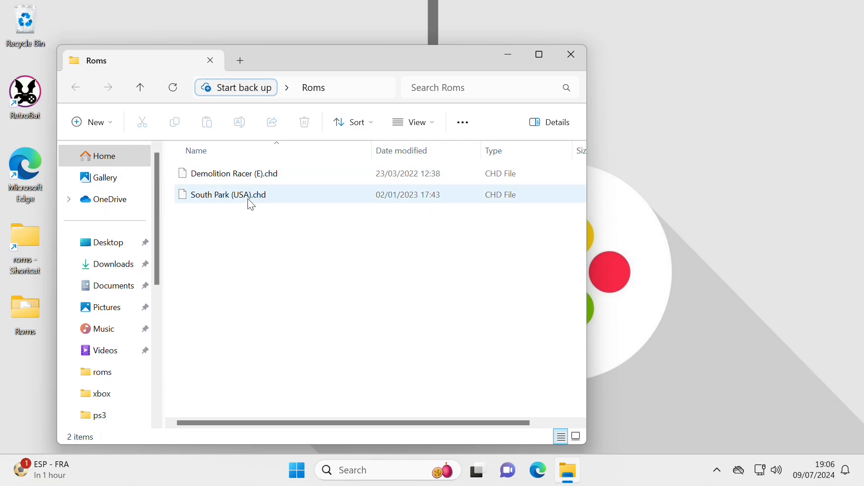
{"action": "mouse_move", "coordinate": [236, 195]}
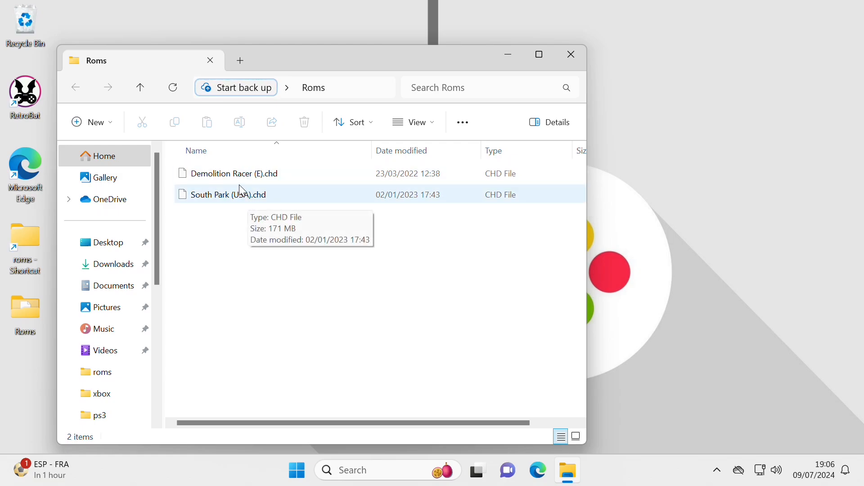
{"action": "mouse_move", "coordinate": [441, 73]}
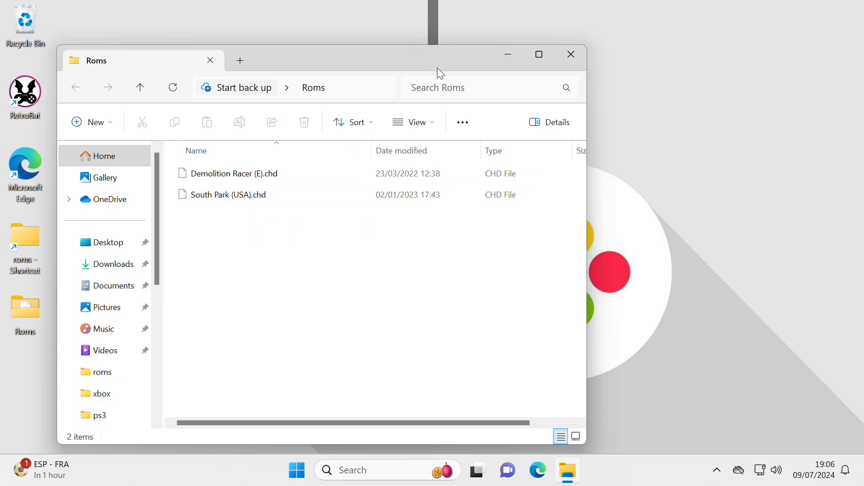
{"action": "mouse_move", "coordinate": [589, 87]}
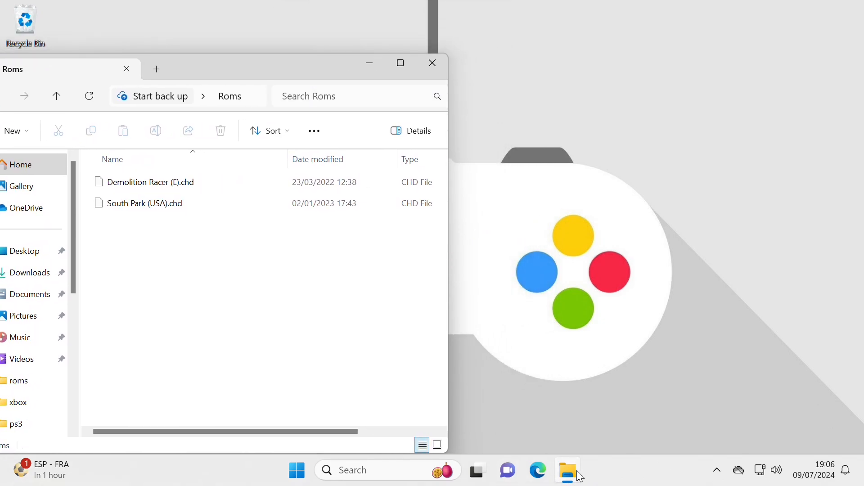
{"action": "mouse_move", "coordinate": [568, 470]}
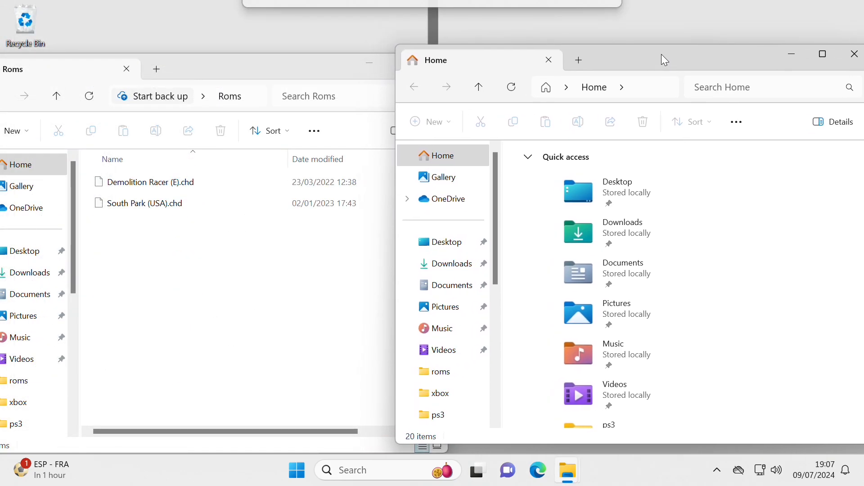
{"action": "mouse_move", "coordinate": [579, 98]}
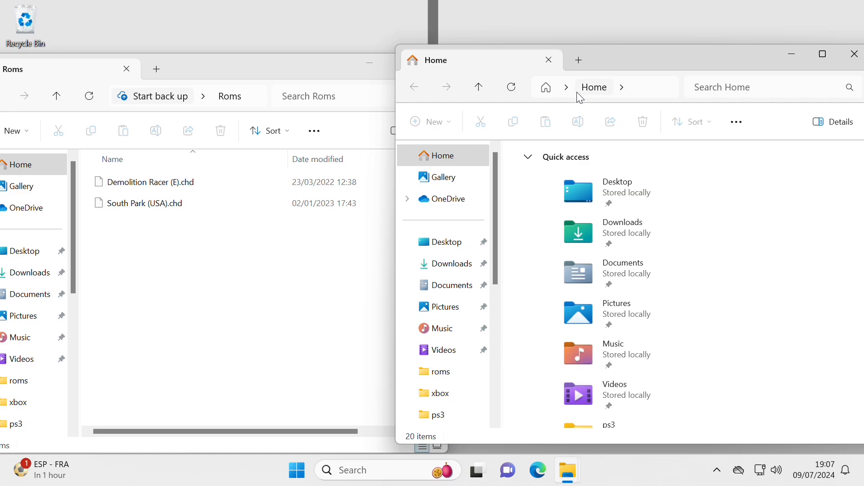
- Navigate the second window to the \\batocera network path via the address bar
{"action": "left_click", "coordinate": [592, 86]}
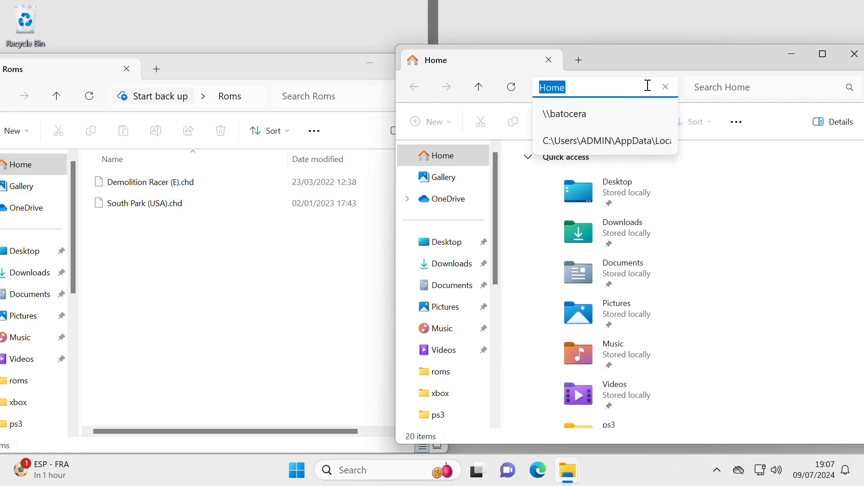
{"action": "mouse_move", "coordinate": [590, 88]}
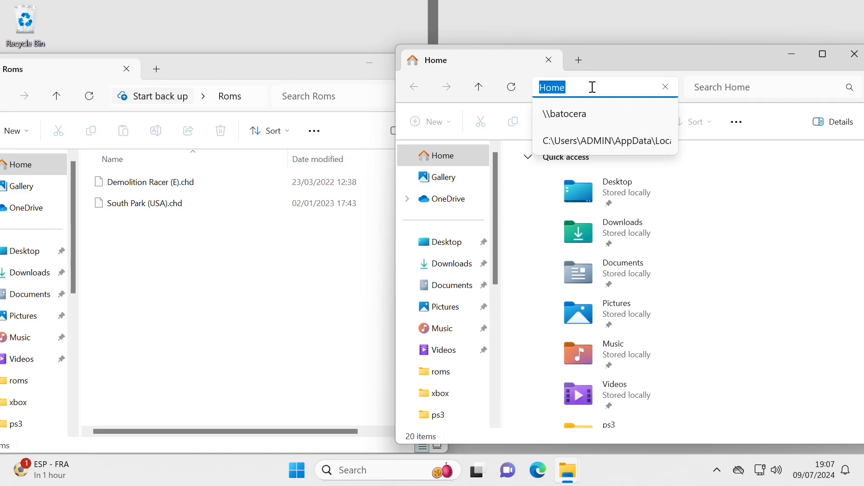
{"action": "type", "text": "\\\\b"}
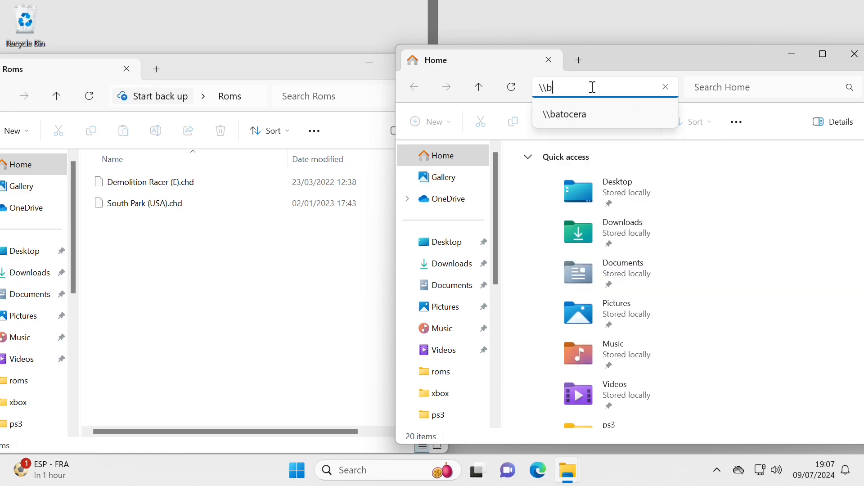
{"action": "type", "text": "atocer"}
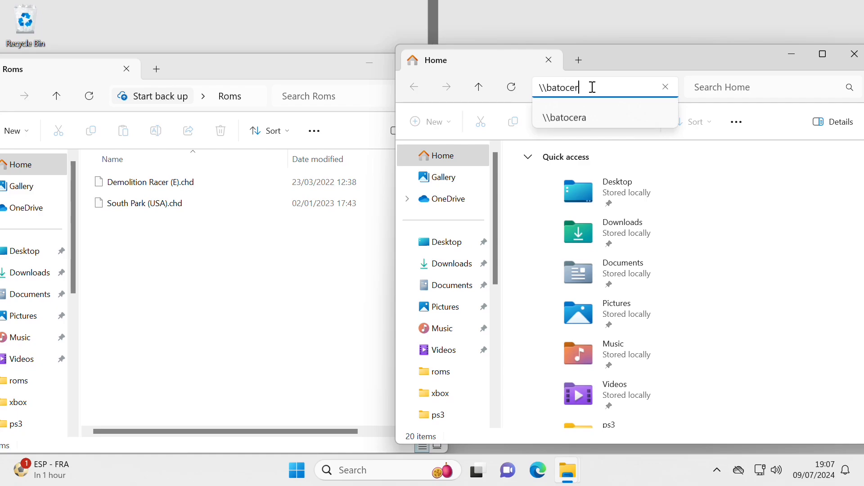
{"action": "type", "text": "a"}
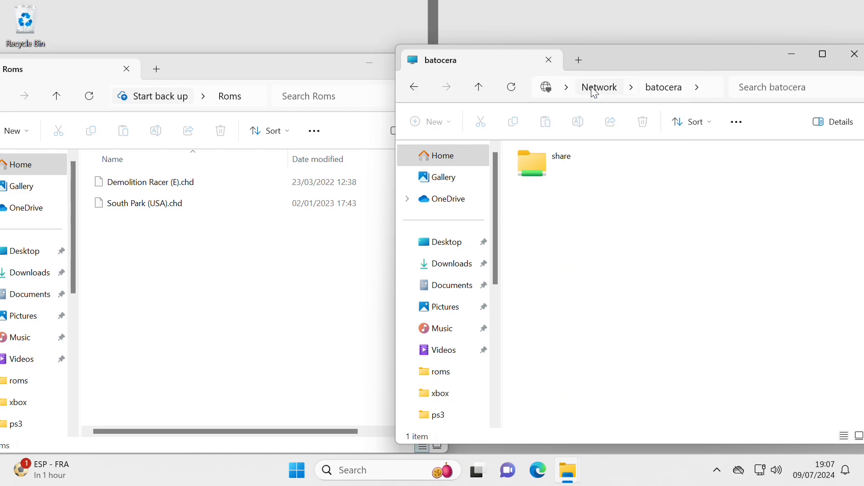
- Open the batocera share folder so its roms, saves and system folders are listed
{"action": "left_click", "coordinate": [531, 163]}
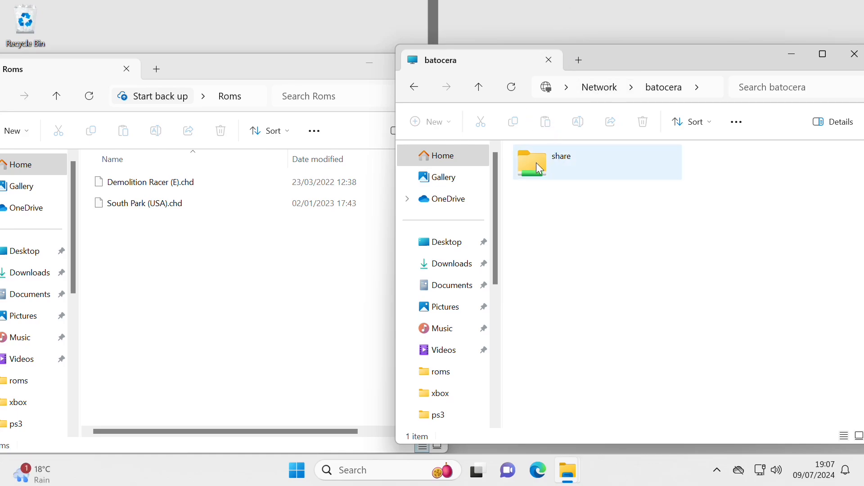
{"action": "mouse_move", "coordinate": [540, 163]}
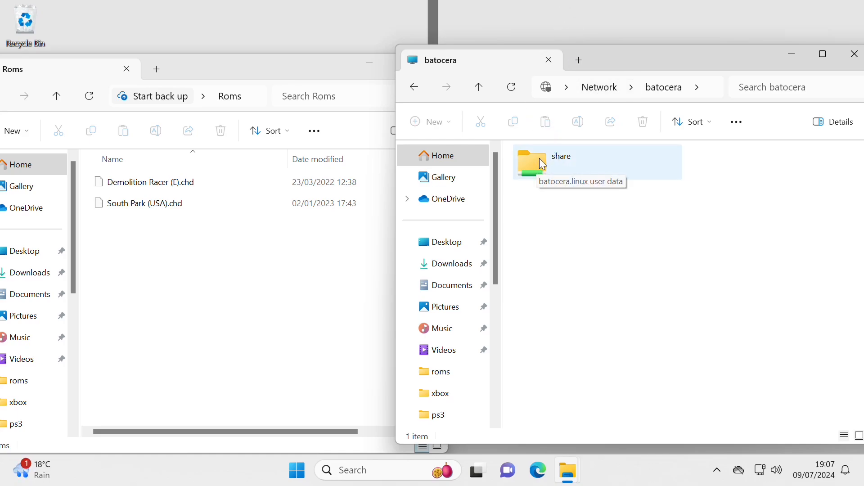
{"action": "double_click", "coordinate": [561, 162]}
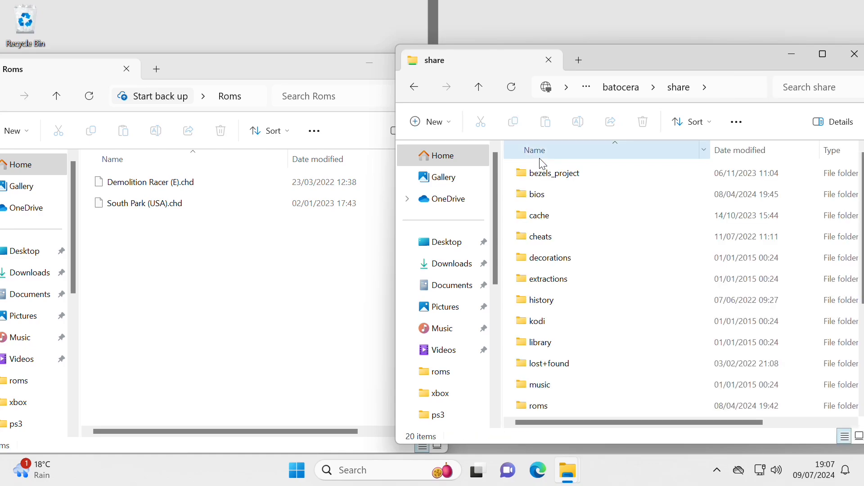
{"action": "scroll", "scroll_direction": "down", "scroll_amount": 3}
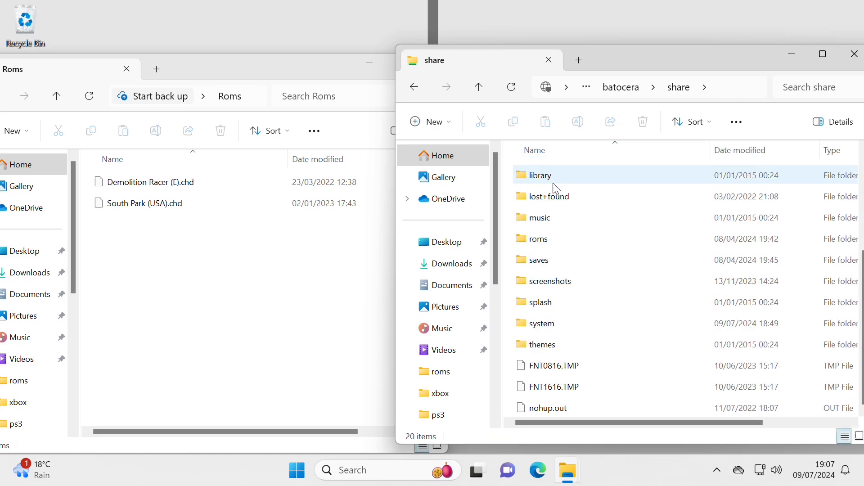
{"action": "mouse_move", "coordinate": [553, 184]}
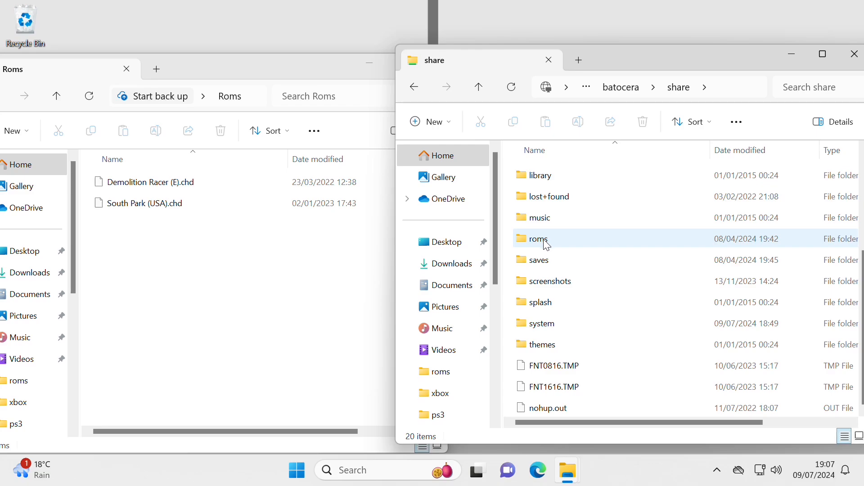
- Open the share's roms folder and scroll through its per-system folders
{"action": "double_click", "coordinate": [537, 239]}
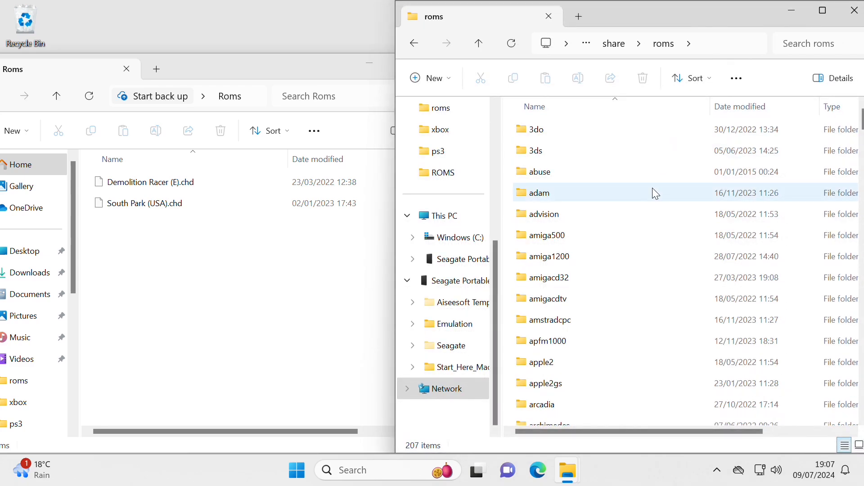
{"action": "scroll", "scroll_direction": "down", "scroll_amount": 3}
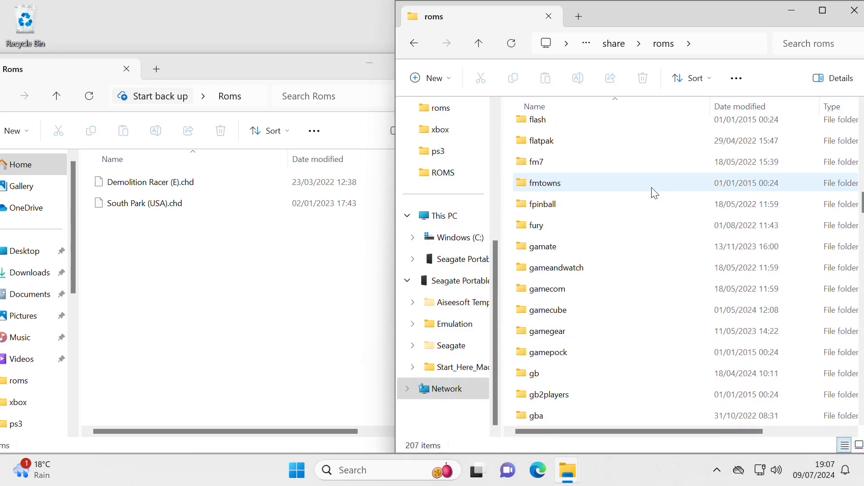
{"action": "scroll", "scroll_direction": "down", "scroll_amount": 3}
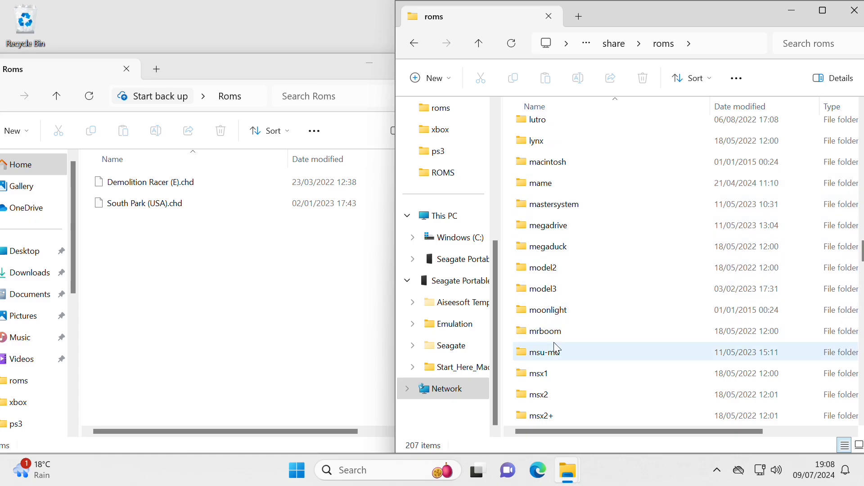
{"action": "scroll", "scroll_direction": "down", "scroll_amount": 3}
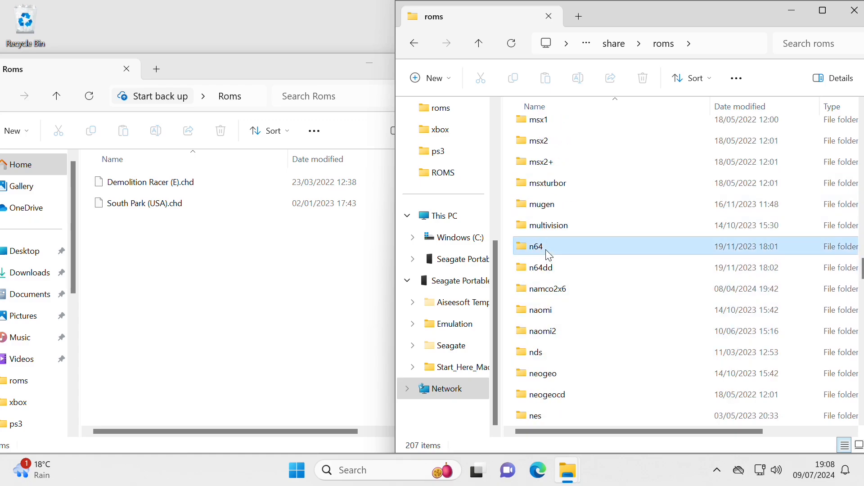
- Briefly enter the n64 folder, return to roms and scroll down toward psx
{"action": "double_click", "coordinate": [535, 247]}
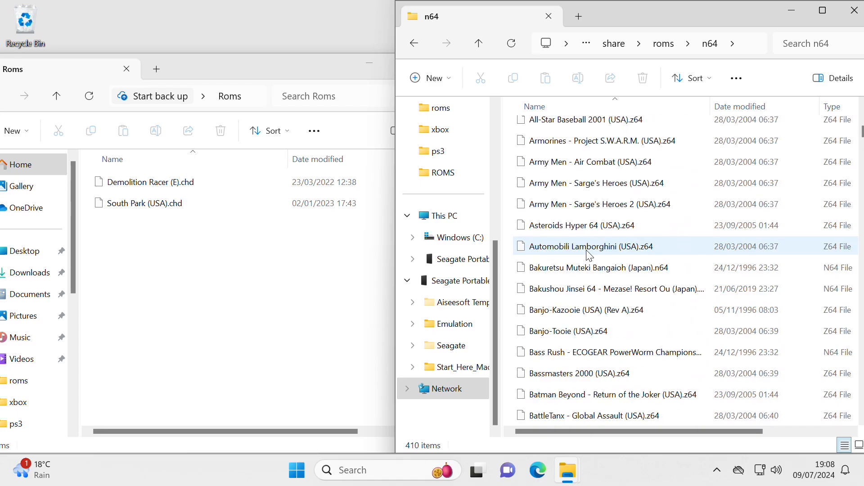
{"action": "left_click", "coordinate": [478, 43]}
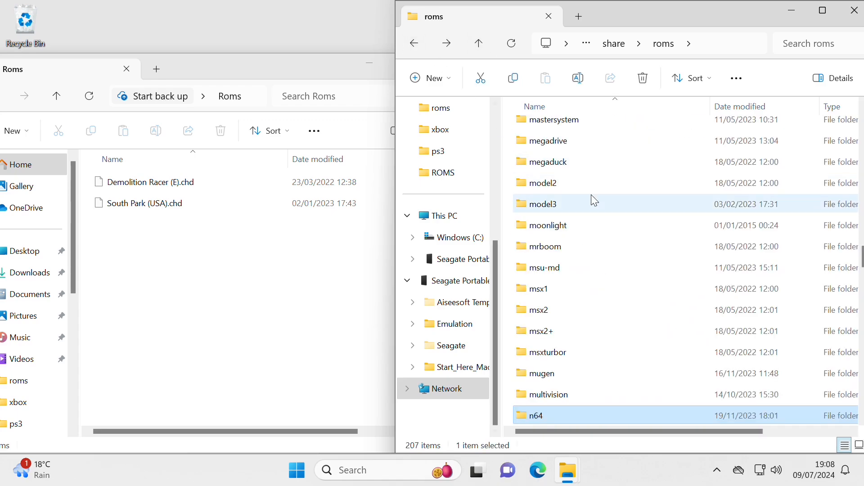
{"action": "scroll", "scroll_direction": "down", "scroll_amount": 3}
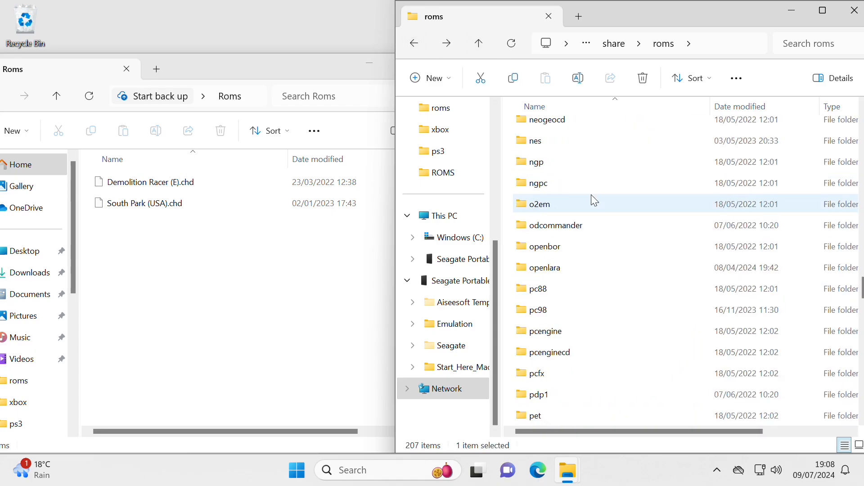
{"action": "scroll", "scroll_direction": "down", "scroll_amount": 3}
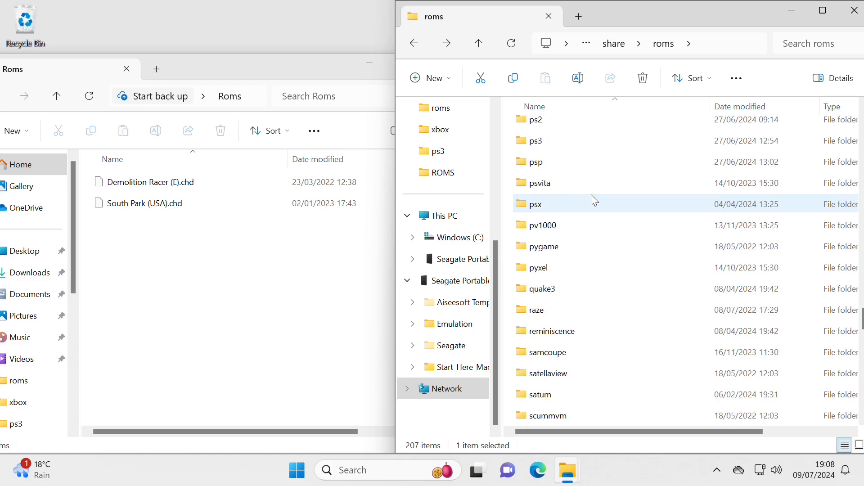
{"action": "mouse_move", "coordinate": [556, 212]}
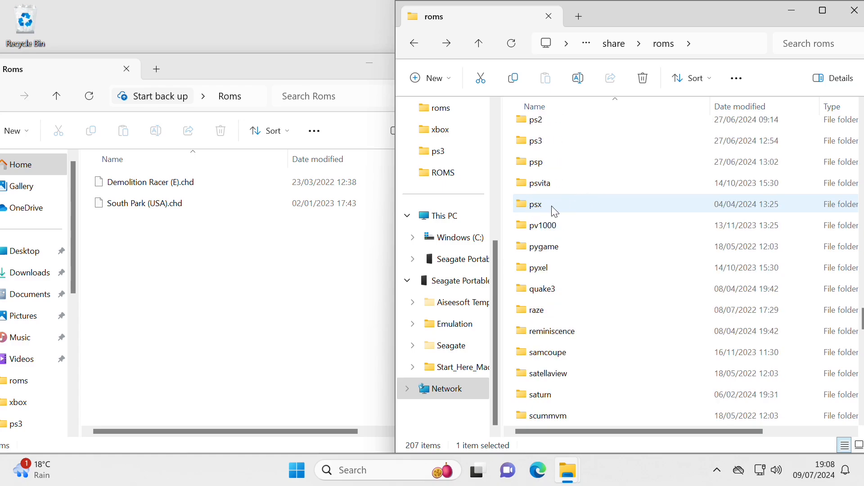
- Open the share's psx folder listing its CHD games, then select South Park (USA).chd locally
{"action": "double_click", "coordinate": [534, 205]}
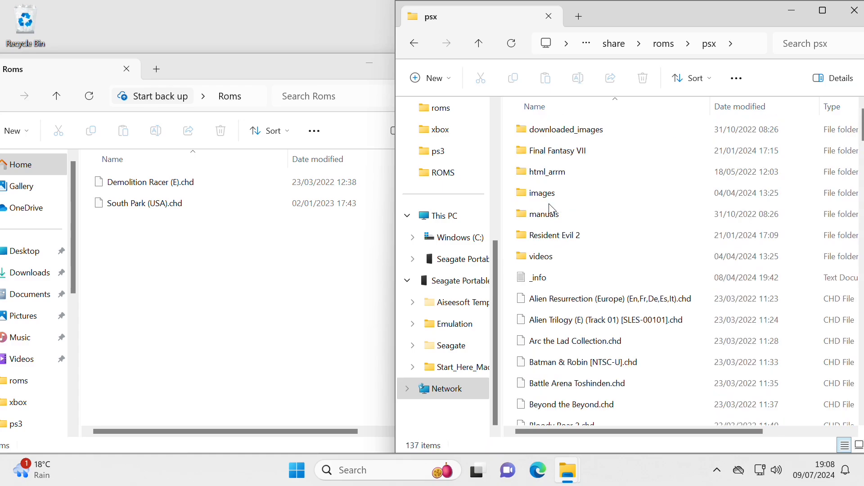
{"action": "scroll", "scroll_direction": "down", "scroll_amount": 3}
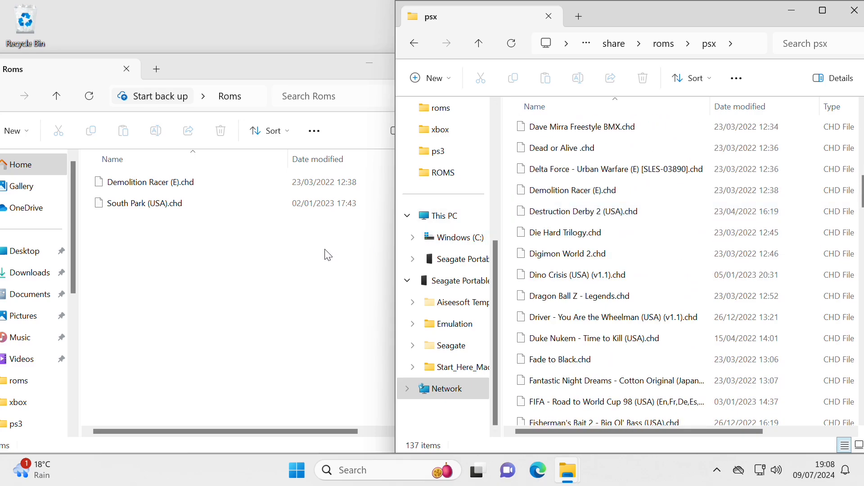
{"action": "mouse_move", "coordinate": [547, 202]}
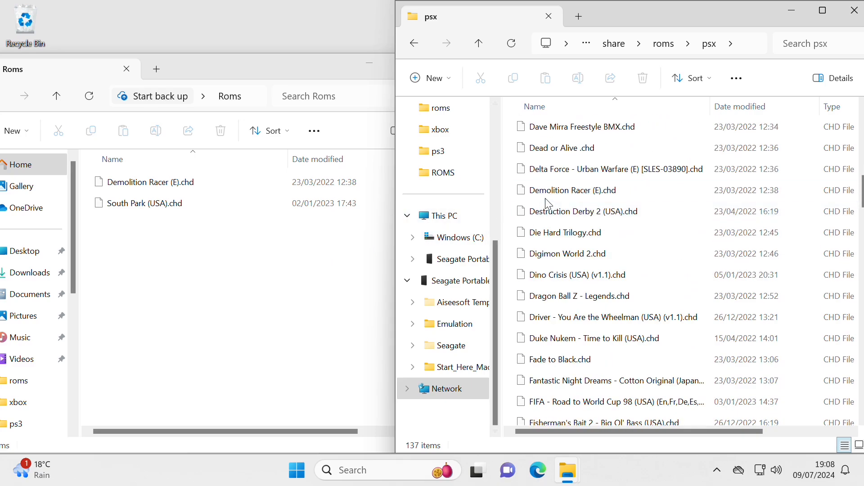
{"action": "left_click", "coordinate": [145, 202]}
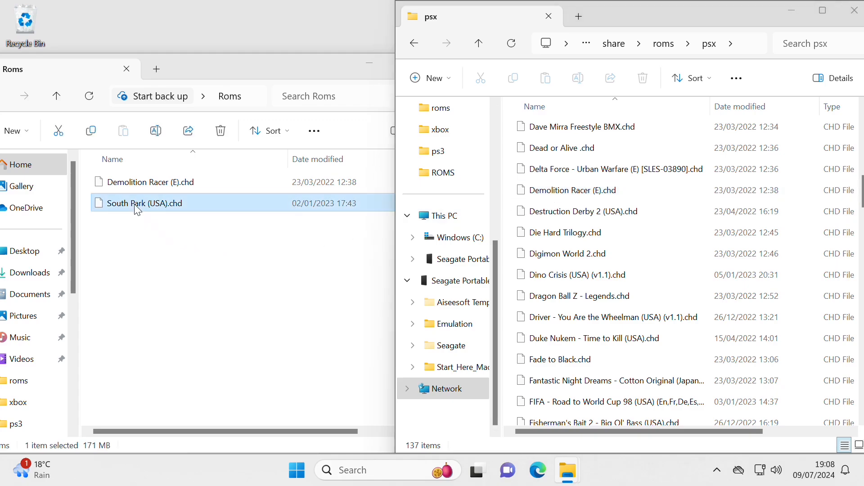